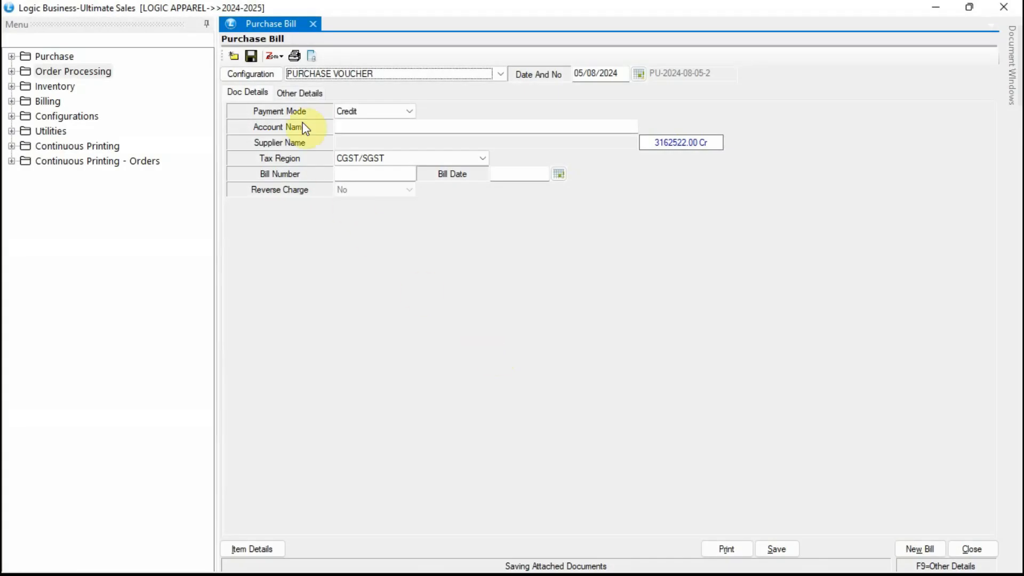
# Step: Open Setup Purchase Configuration for the Purchase Voucher
pyautogui.click(251, 73)
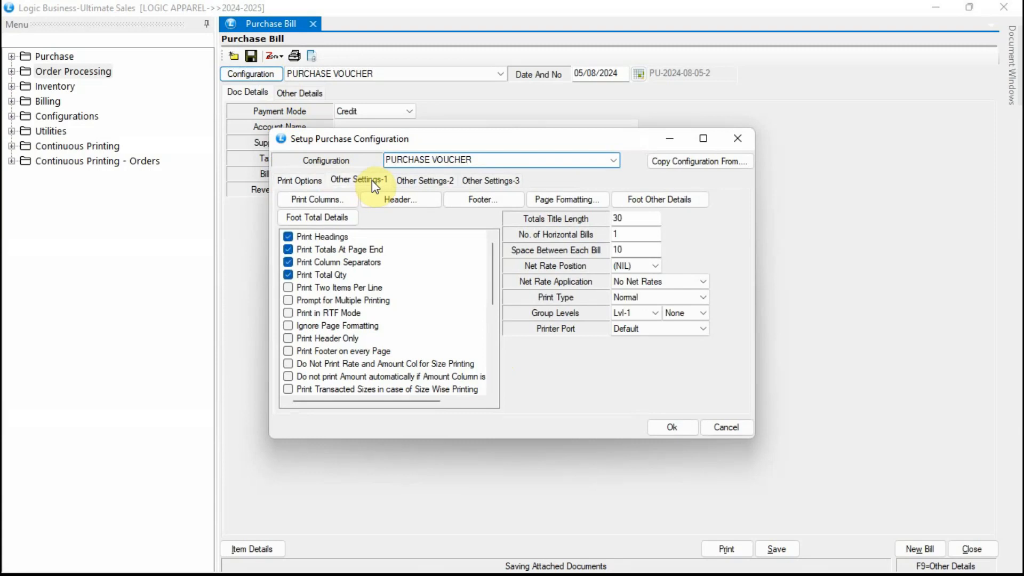
# Step: Enable 'Prompt for Pending Challan/Order' in Other Settings and save the configuration
pyautogui.click(359, 180)
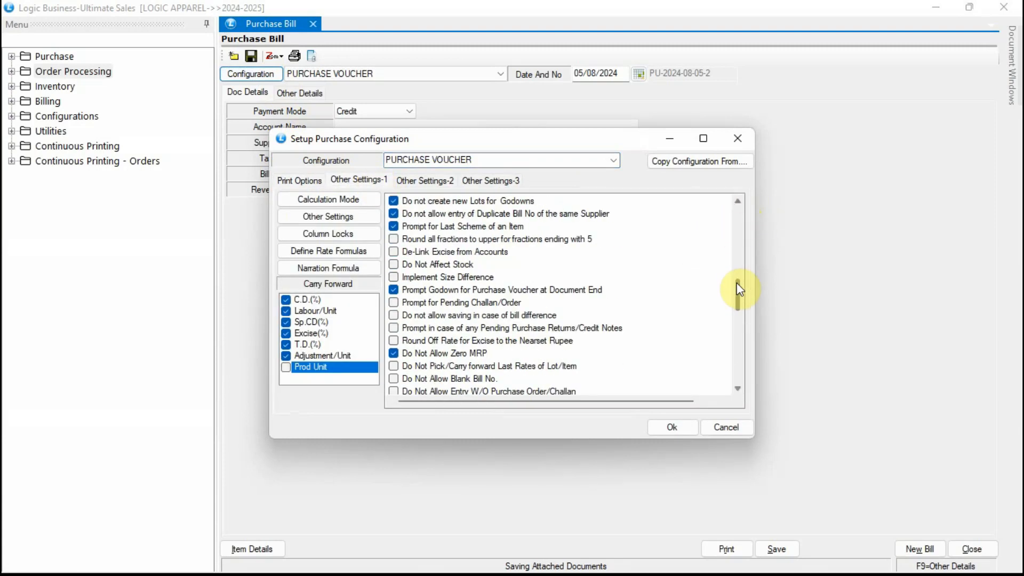
pyautogui.scroll(-3)
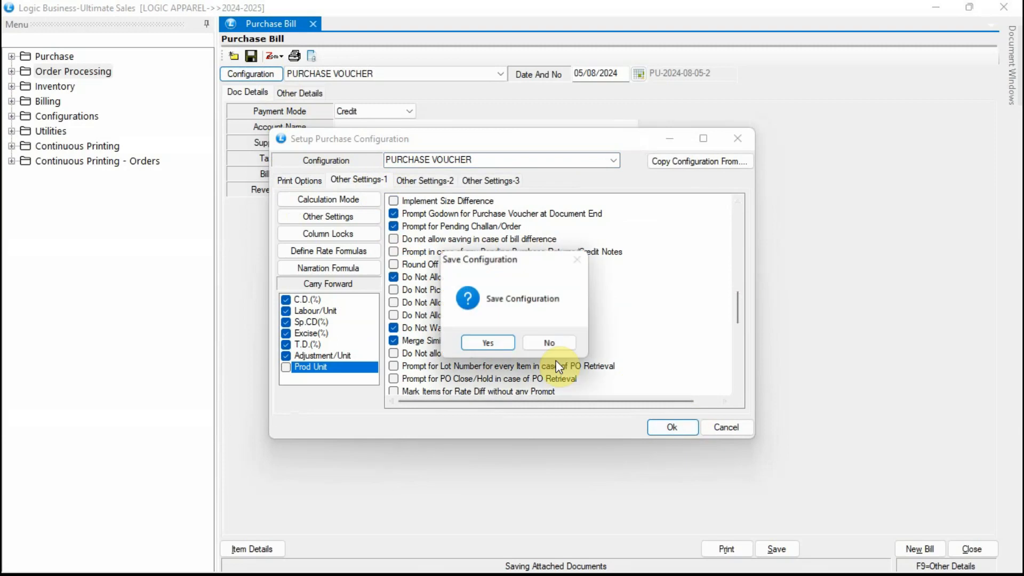
pyautogui.click(486, 342)
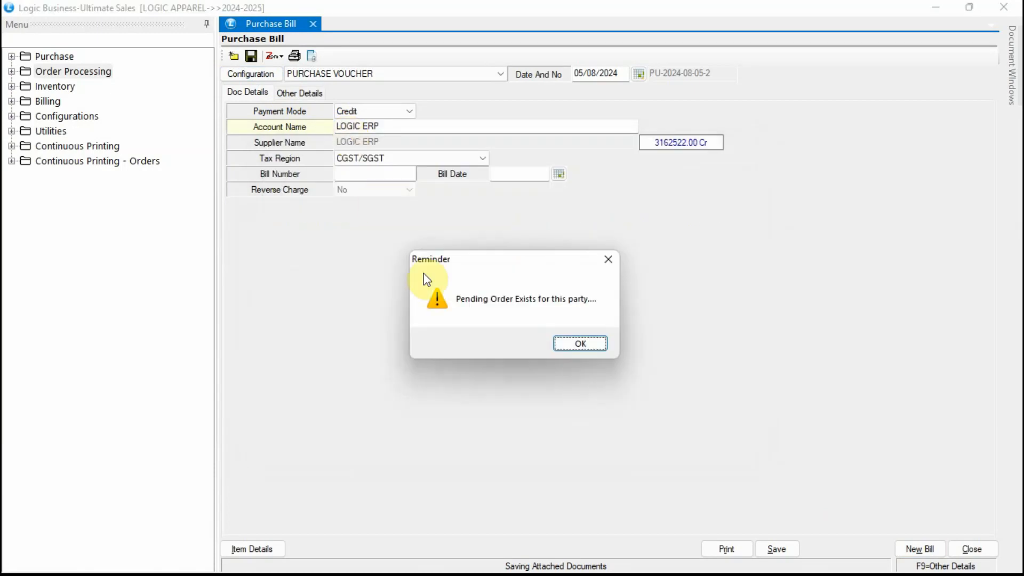
pyautogui.moveTo(564, 316)
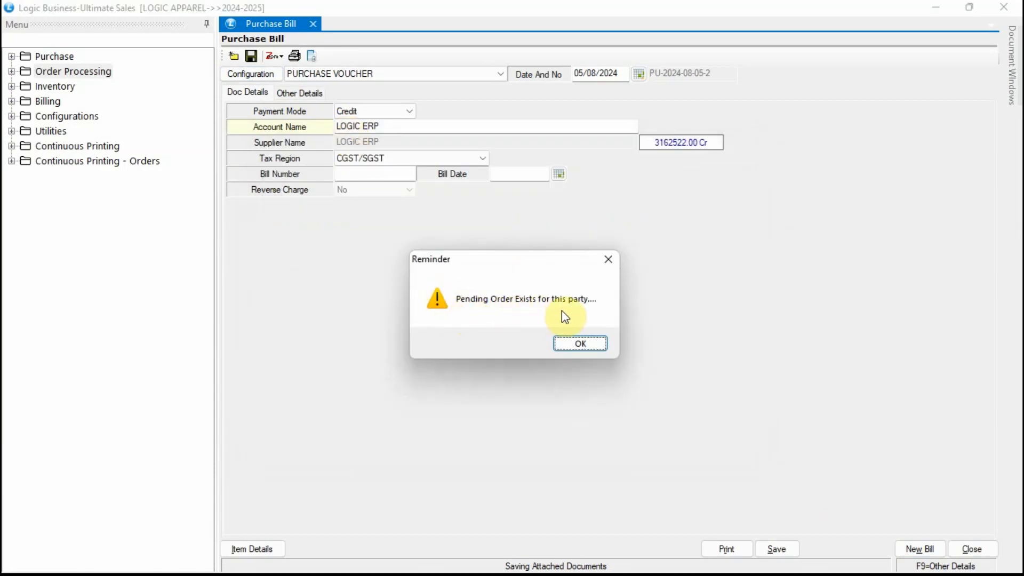
pyautogui.moveTo(513, 322)
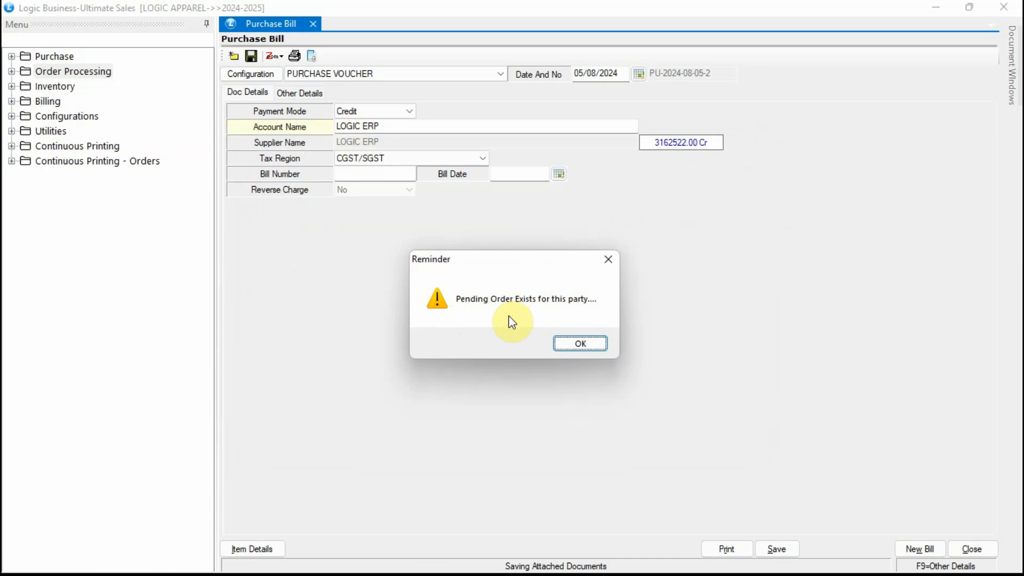
pyautogui.moveTo(512, 326)
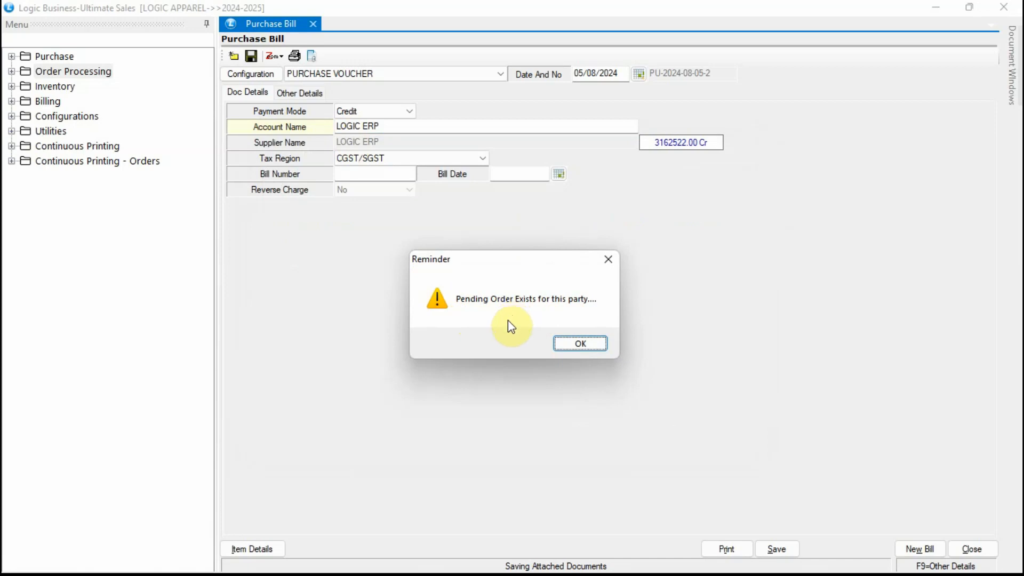
# Step: Dismiss the 'Pending Order Exists' reminder for account LOGIC ERP
pyautogui.click(579, 344)
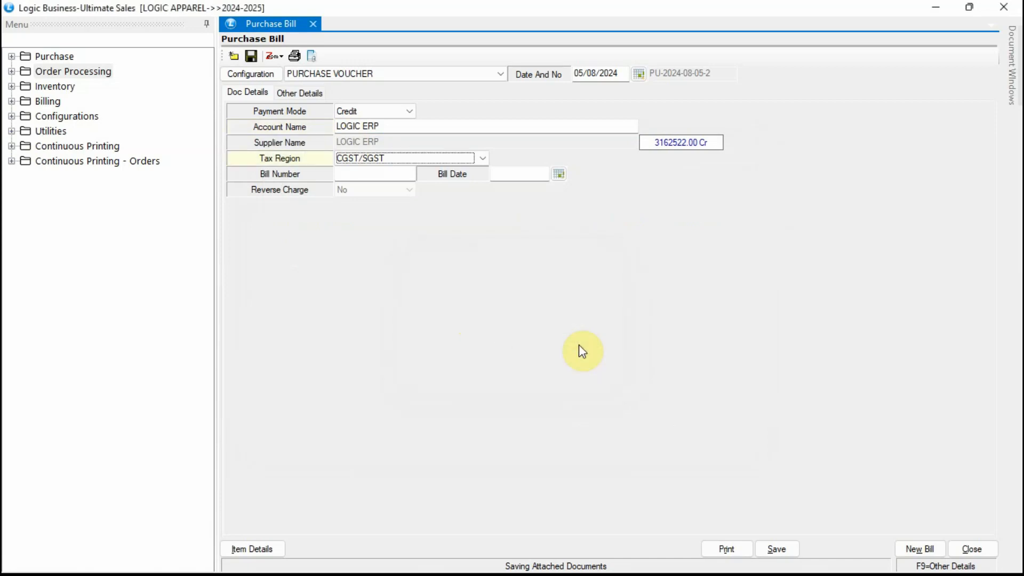
# Step: Enter SE34R as the bill number
pyautogui.click(375, 174)
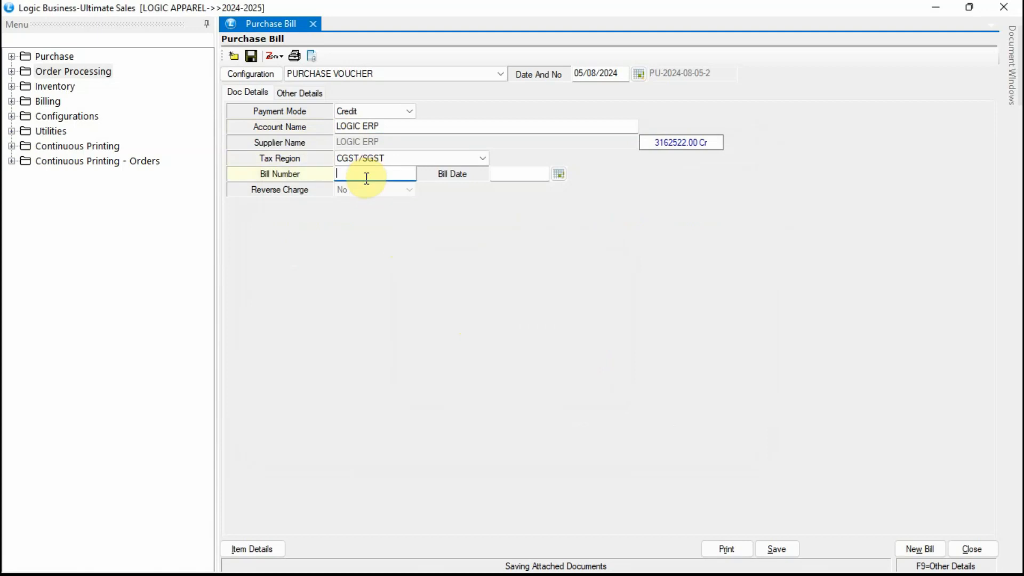
pyautogui.write('SE34R')
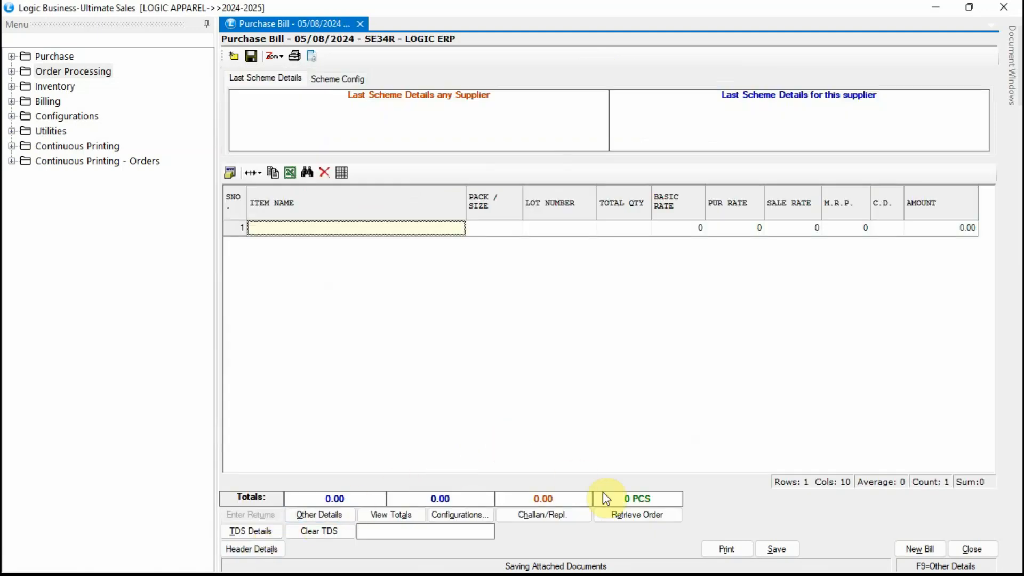
# Step: Retrieve pending order PO-4 to list its eight 138 AA4T BL items
pyautogui.click(636, 515)
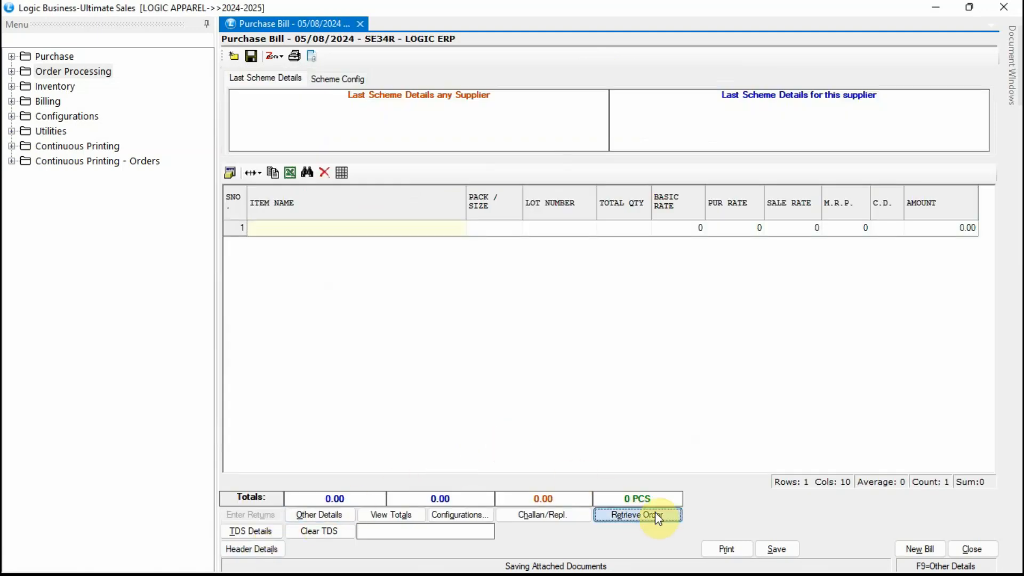
pyautogui.click(636, 515)
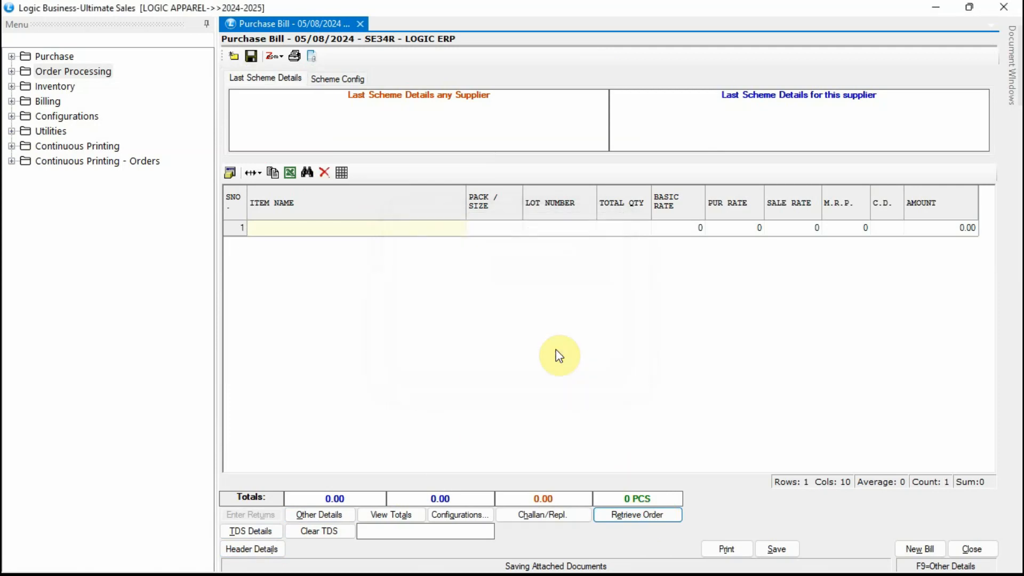
pyautogui.click(636, 514)
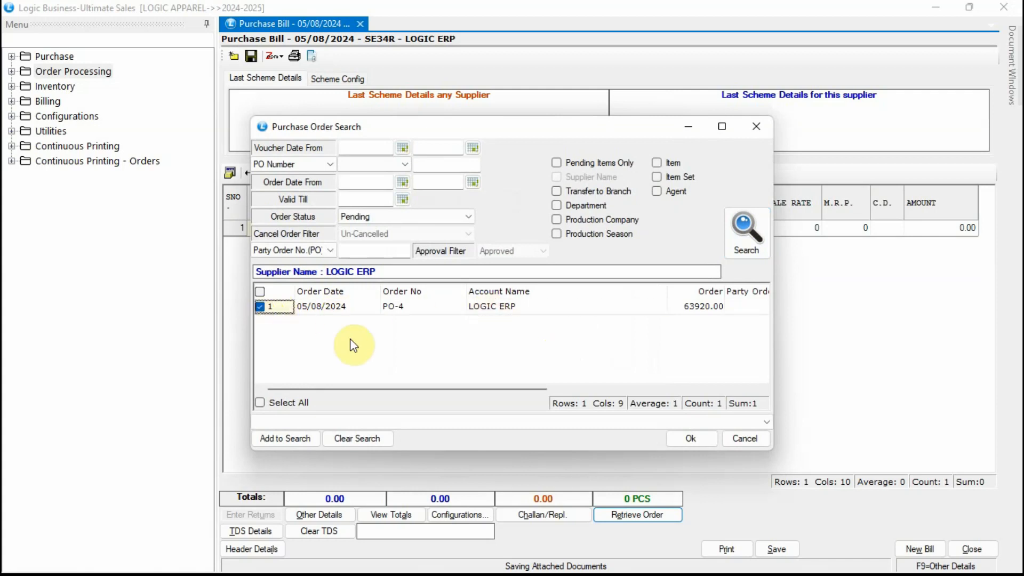
pyautogui.click(690, 438)
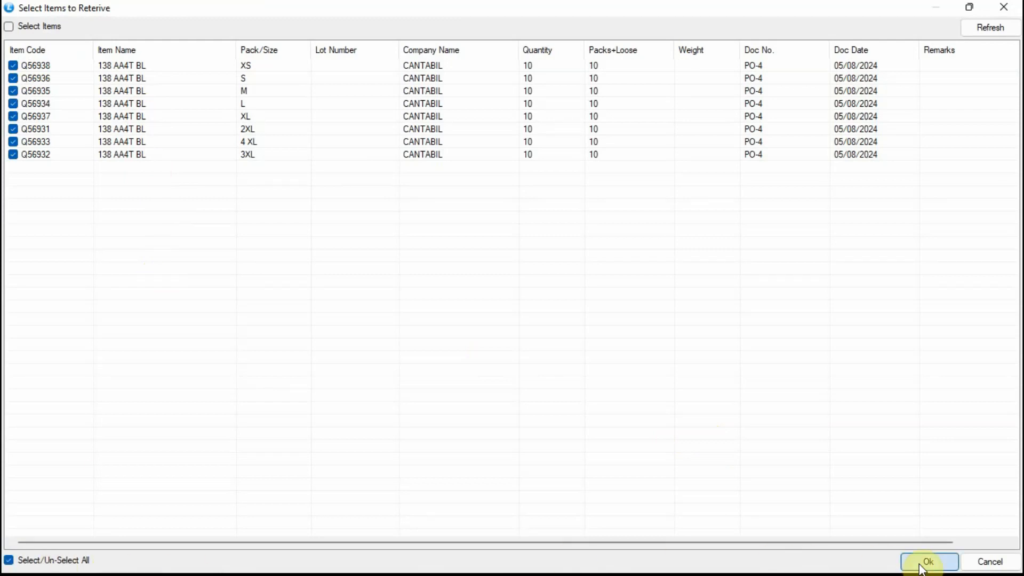
# Step: Bring in all eight PO-4 items with default lot number W2WW3
pyautogui.click(928, 562)
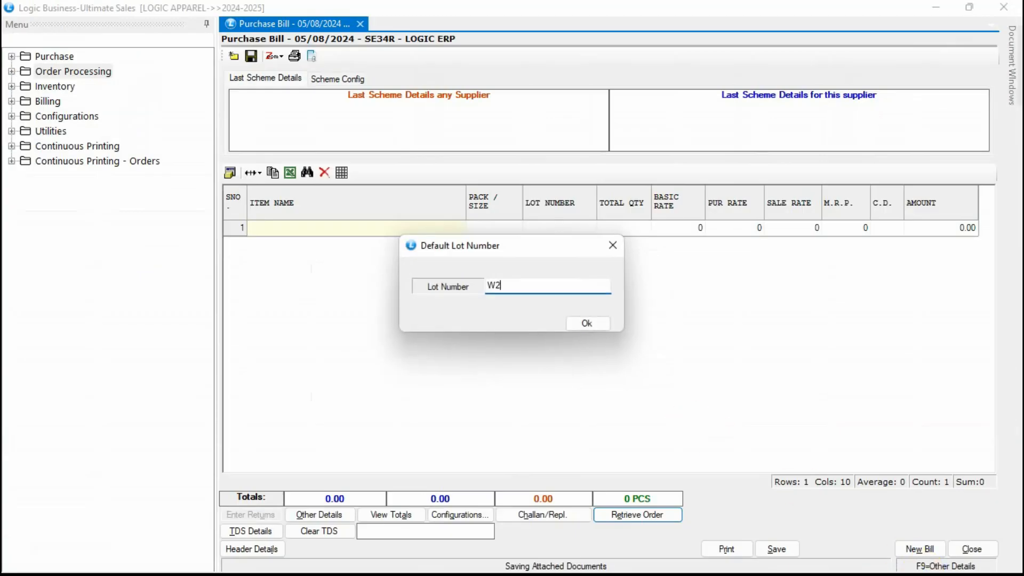
pyautogui.write('WW3')
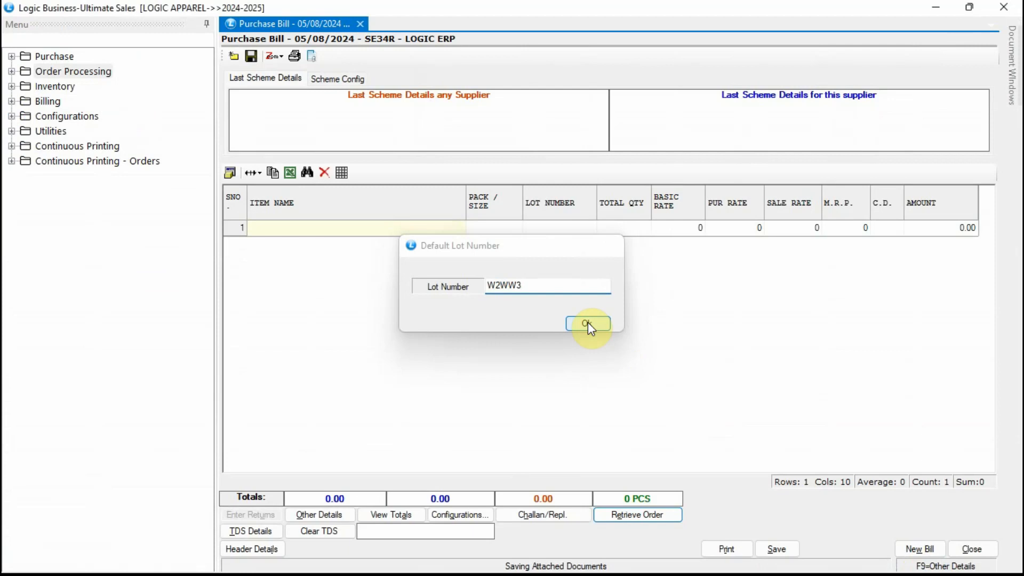
pyautogui.click(587, 324)
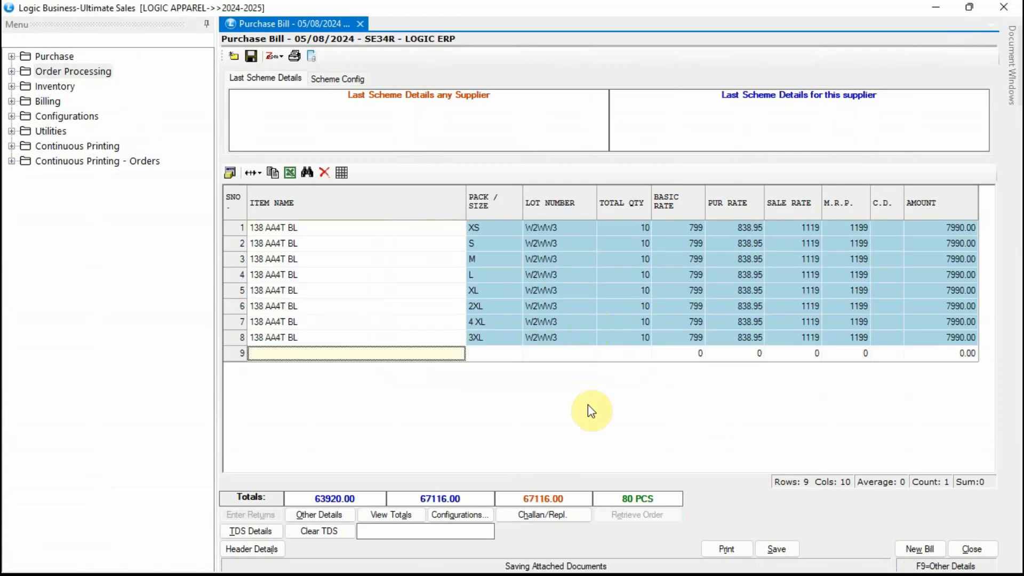